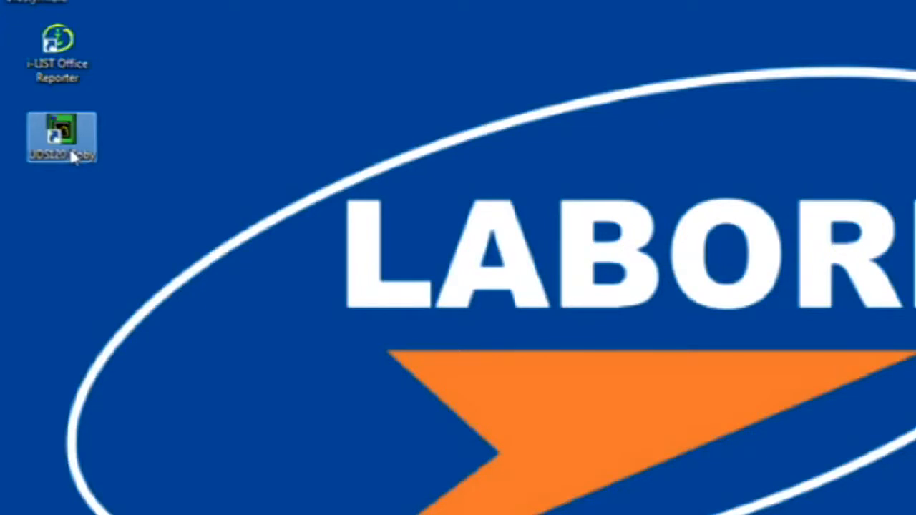
Launch the Goby urodynamics software from its desktop shortcut.
double_click(60, 136)
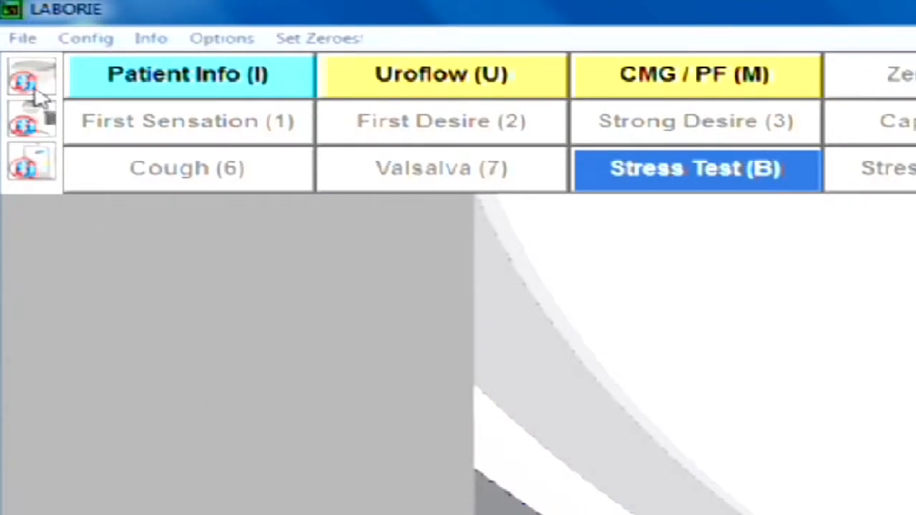
left_click(31, 81)
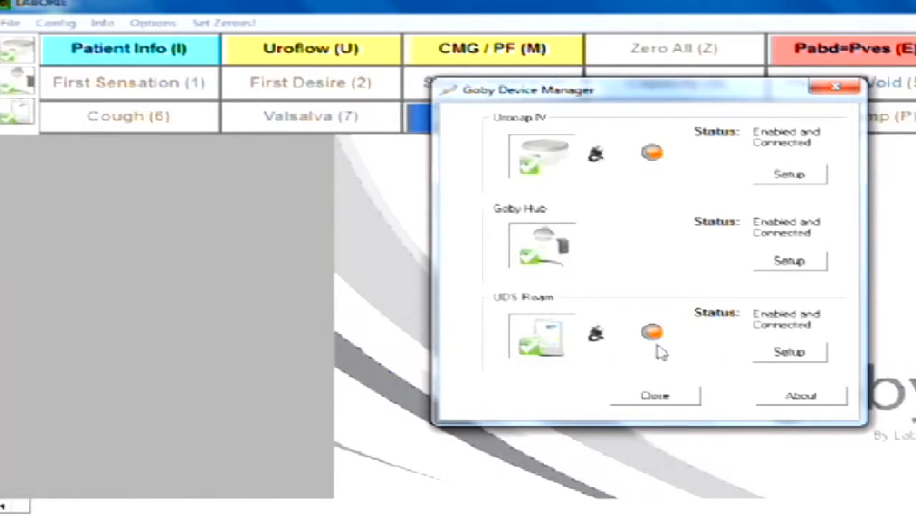
mouse_move(544, 161)
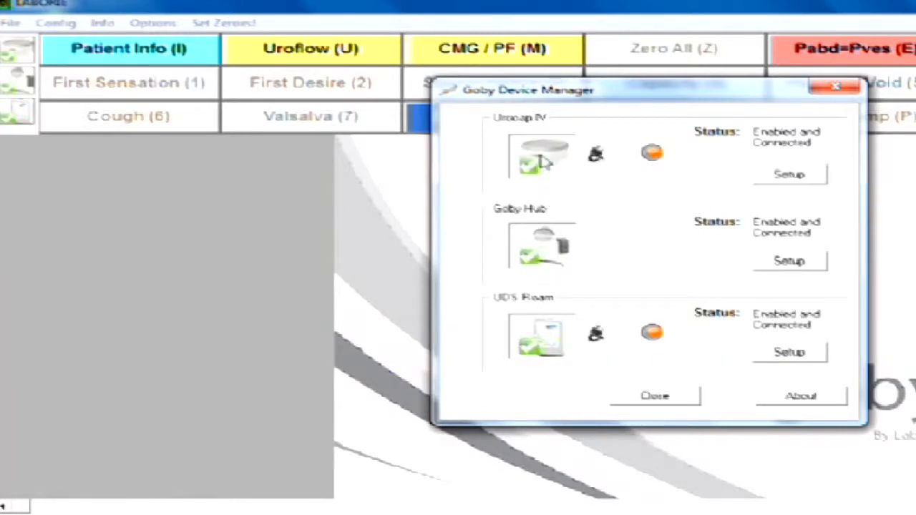
left_click(653, 395)
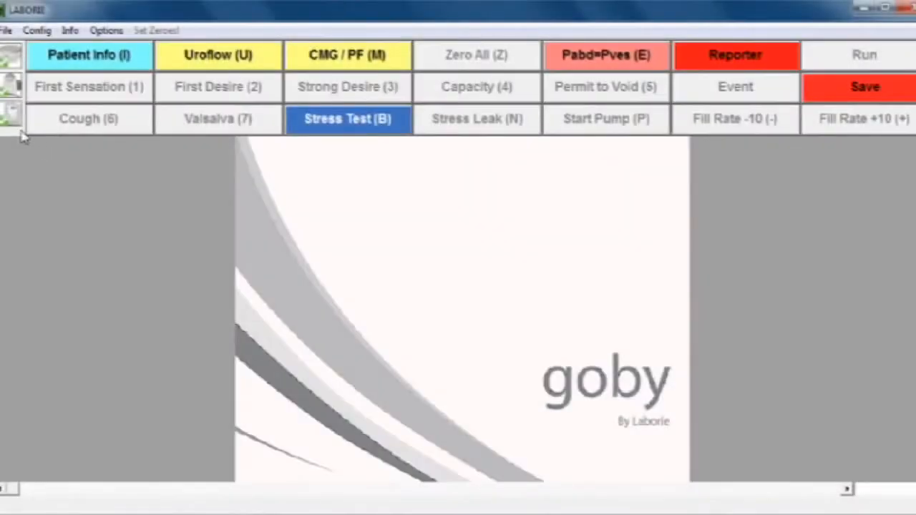
mouse_move(21, 63)
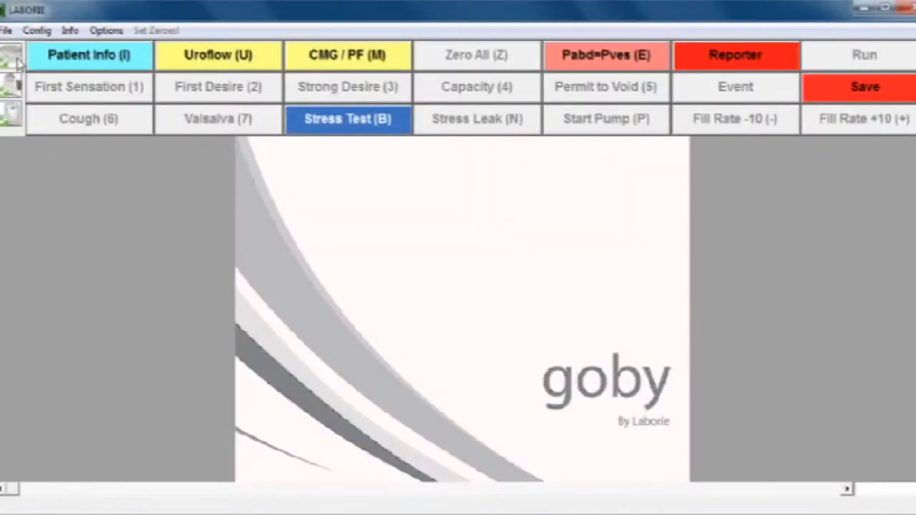
mouse_move(98, 68)
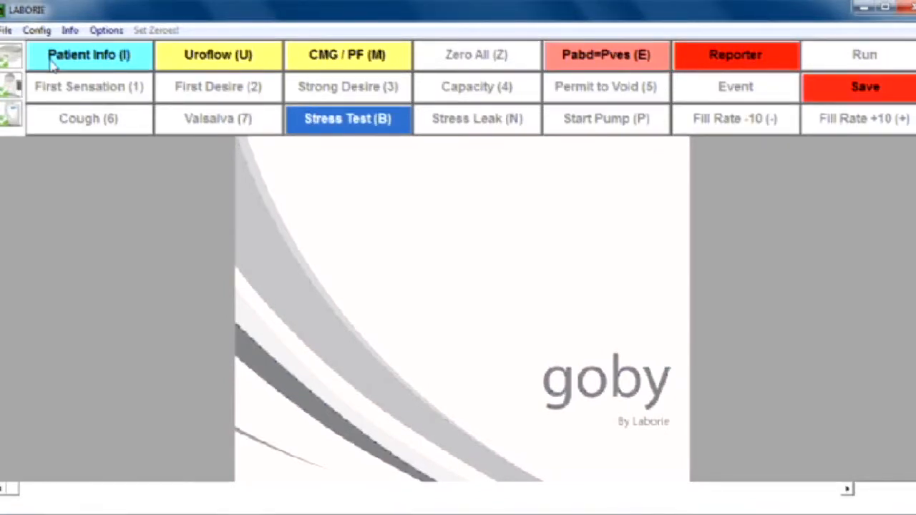
Bring up the Patient Info form and start the MRN with '12'.
left_click(89, 55)
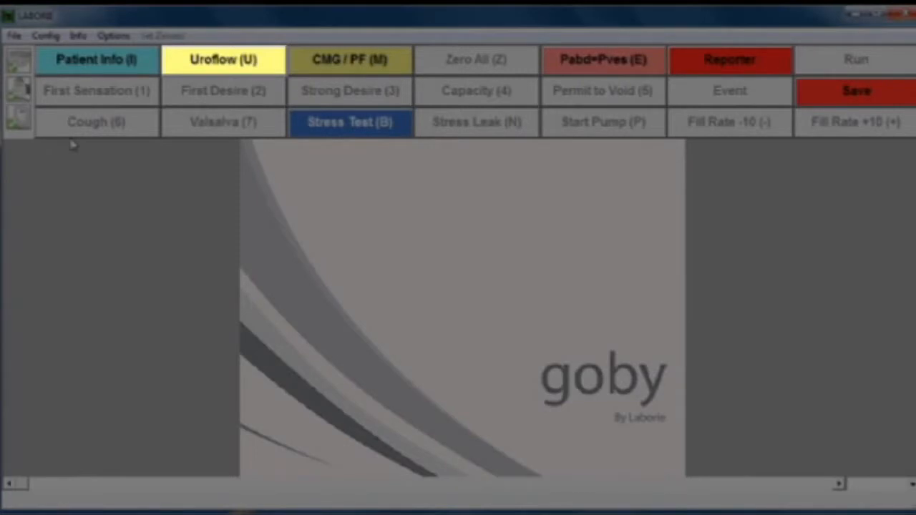
left_click(350, 60)
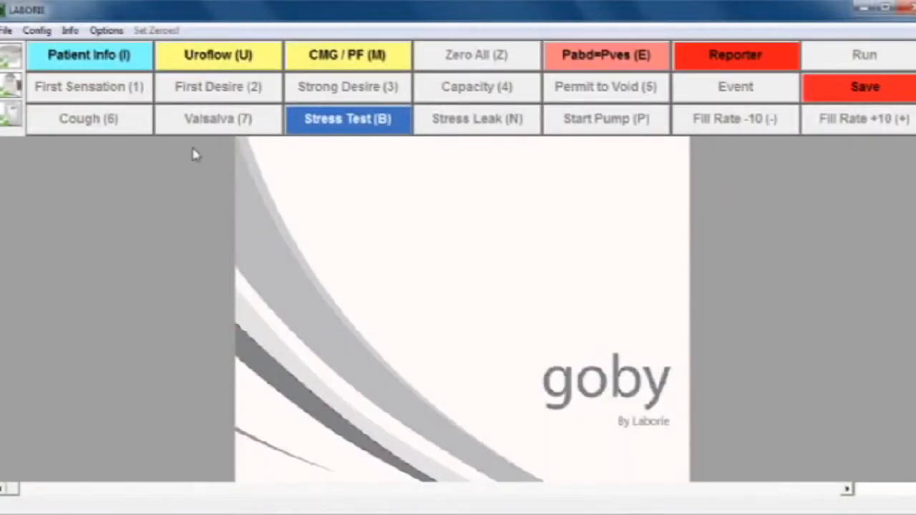
left_click(217, 55)
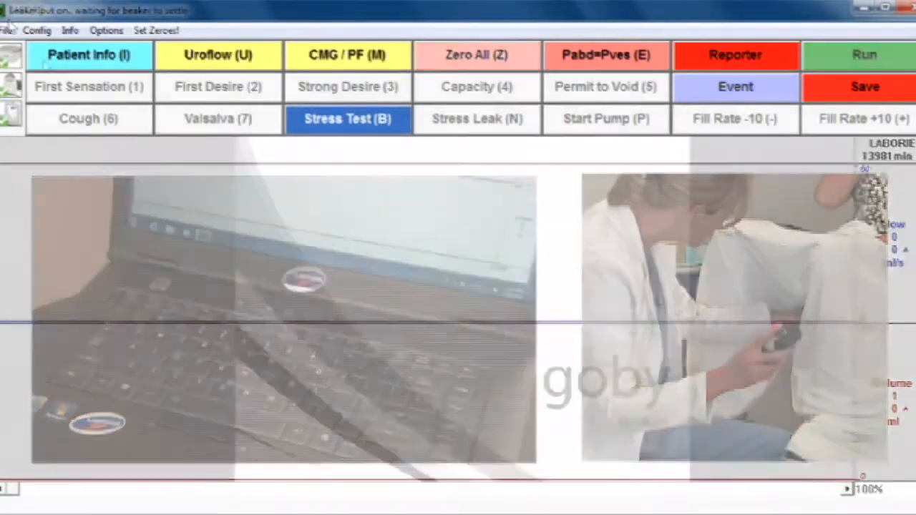
left_click(89, 54)
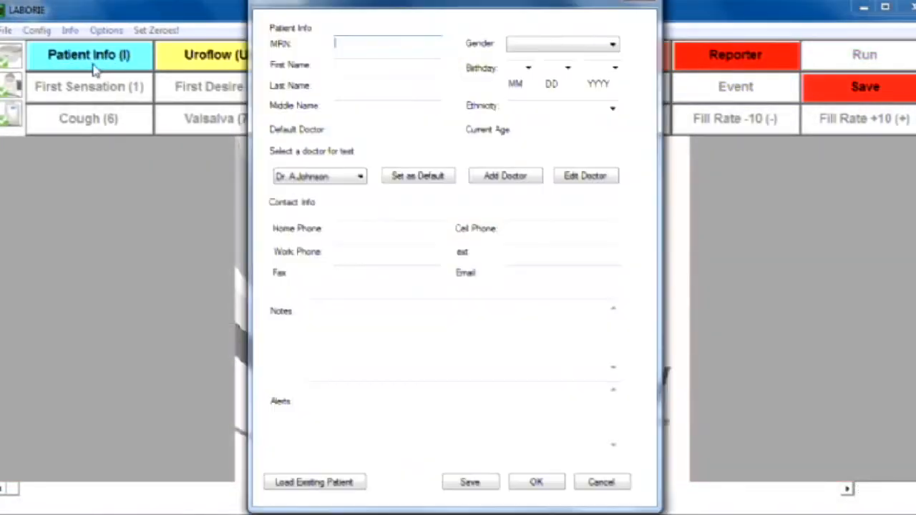
type("12")
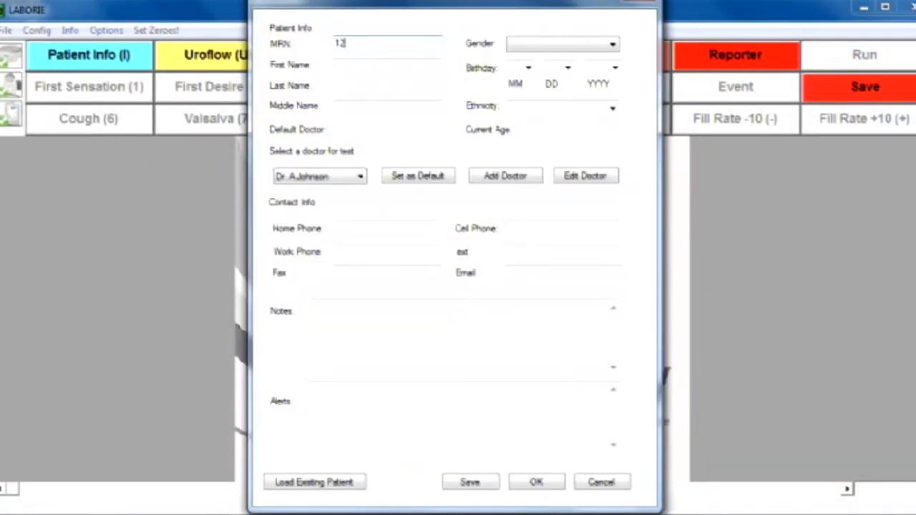